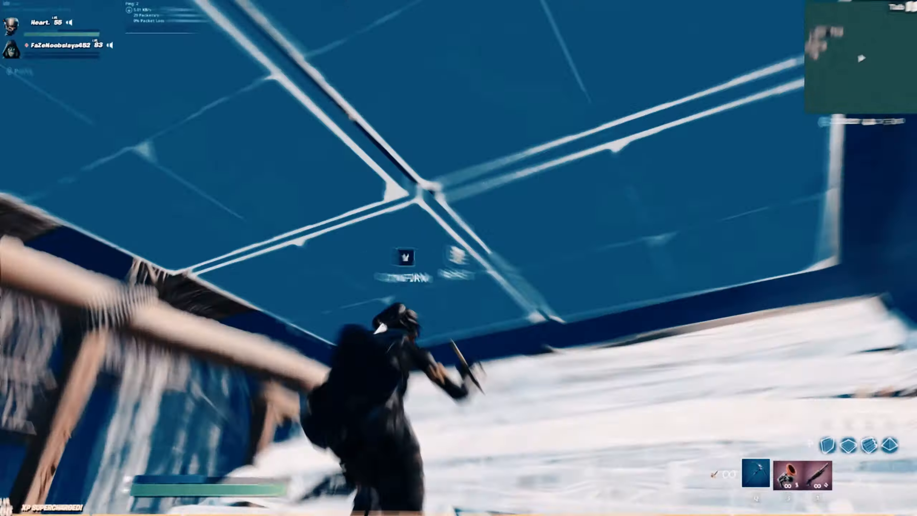
mouse_move(458, 258)
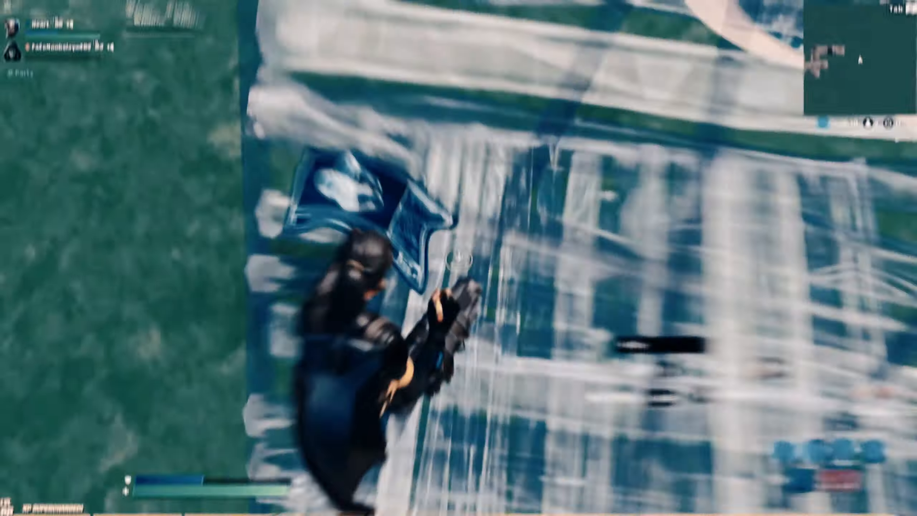